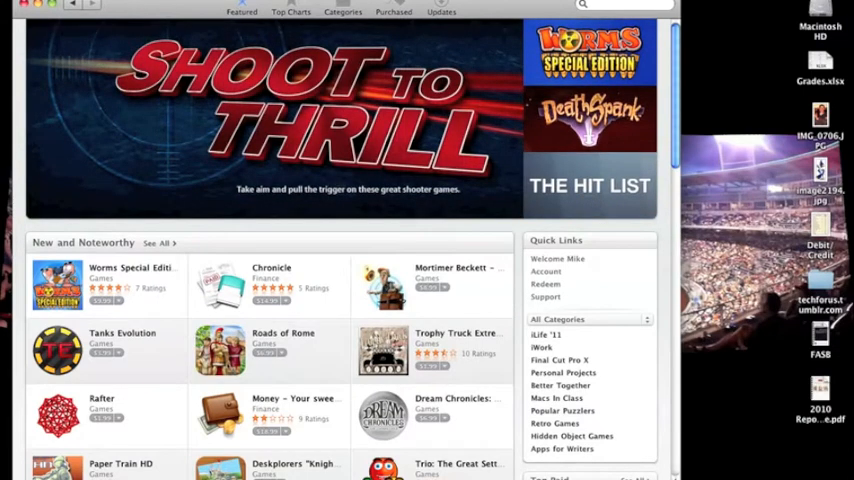
# Step: Search the Mac App Store for 'Alfred' and install the free productivity app
pyautogui.write('Alfred')
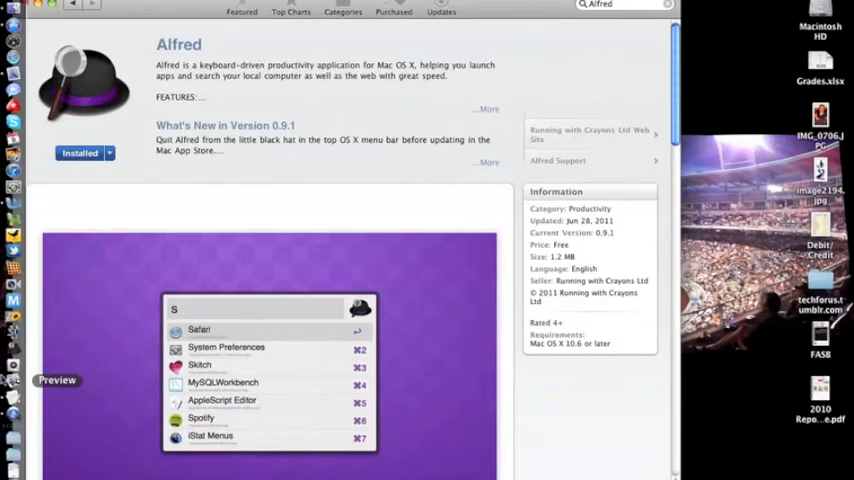
pyautogui.moveTo(8, 348)
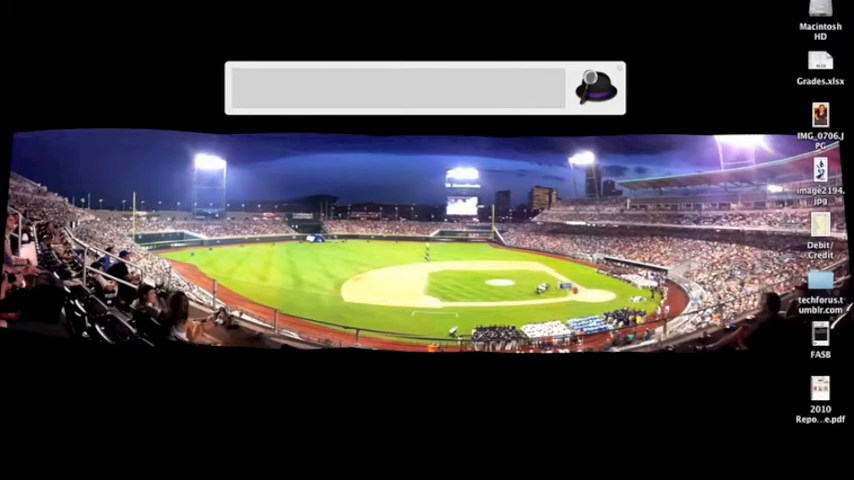
# Step: Show Alfred's Preferences on the Features > Default Results pane
pyautogui.click(597, 88)
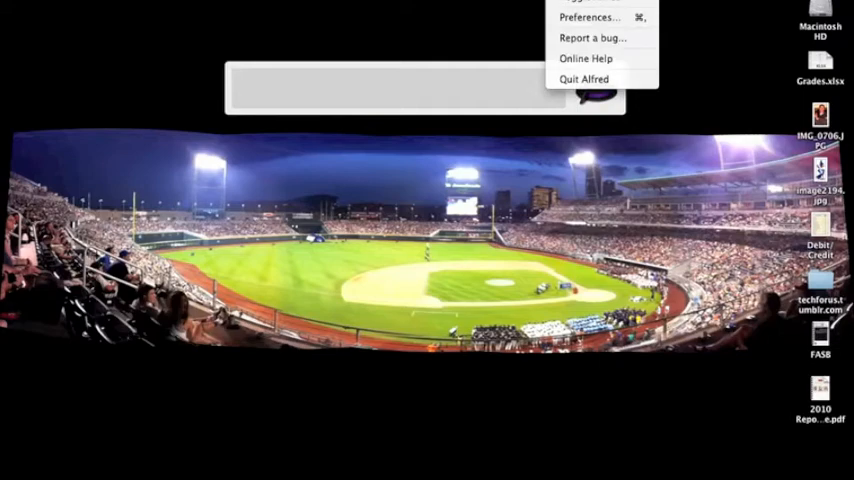
pyautogui.click(589, 17)
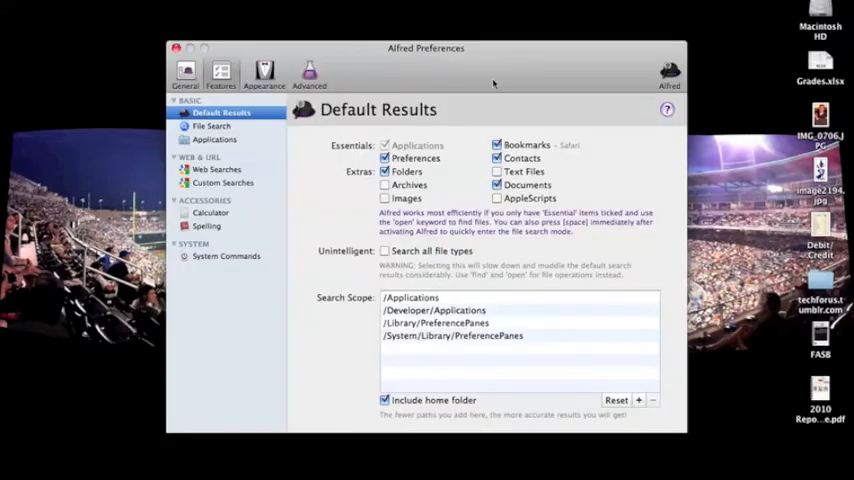
pyautogui.click(245, 75)
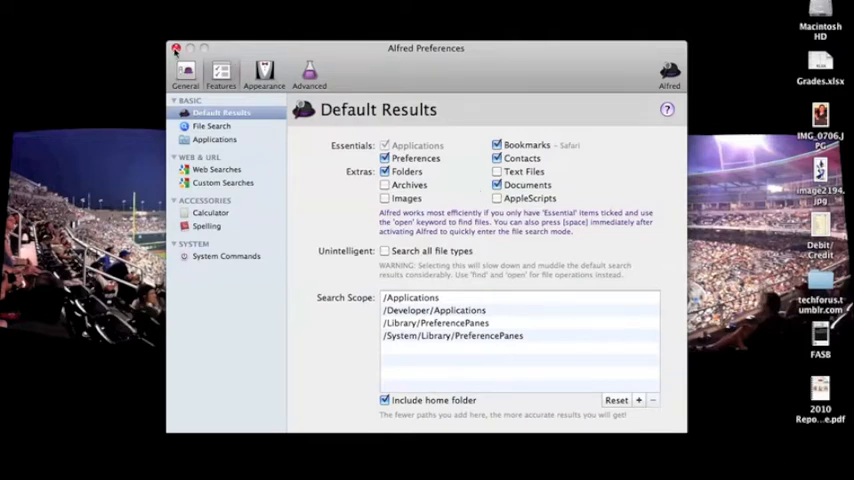
# Step: Close Preferences and run an Alfred web search for 'Creighton University'
pyautogui.click(176, 48)
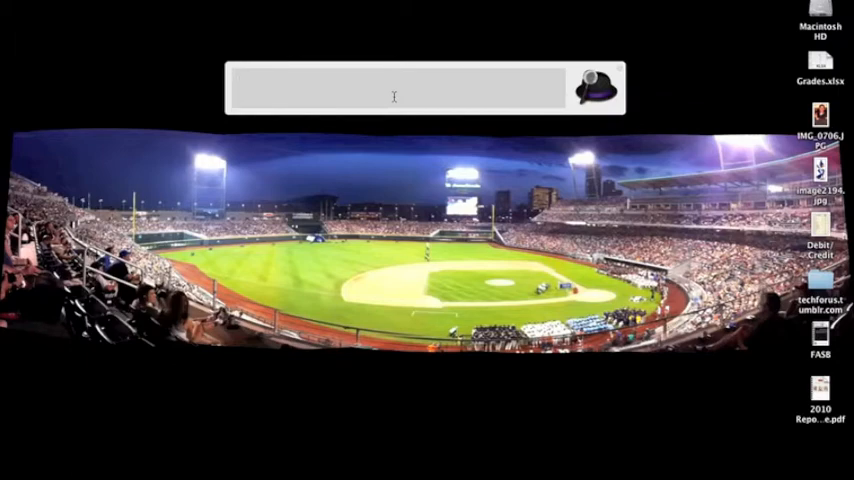
pyautogui.write('Creighton Uni')
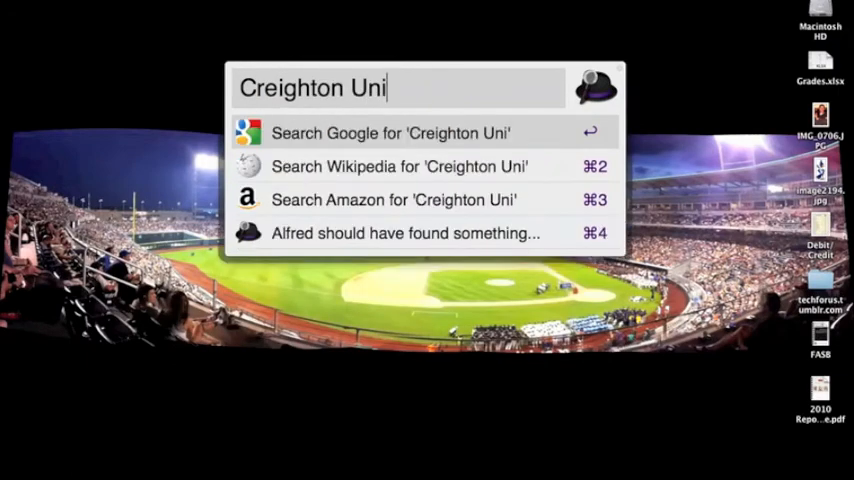
pyautogui.write('versity')
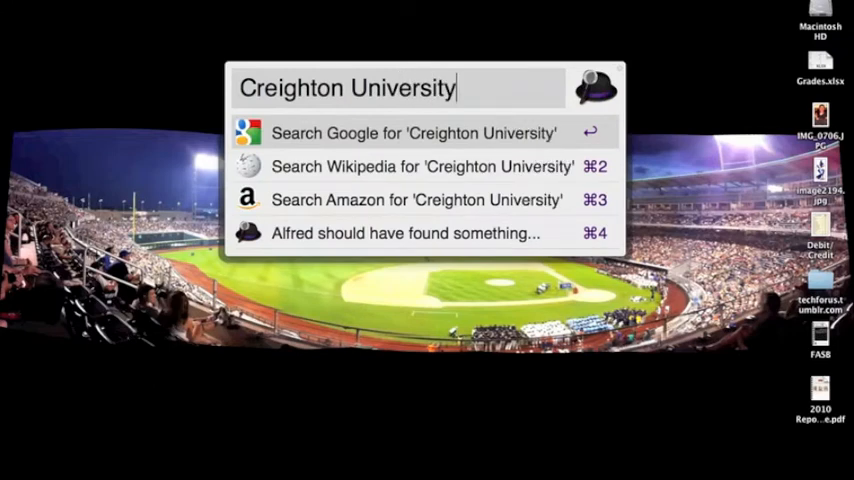
pyautogui.press('backspace')
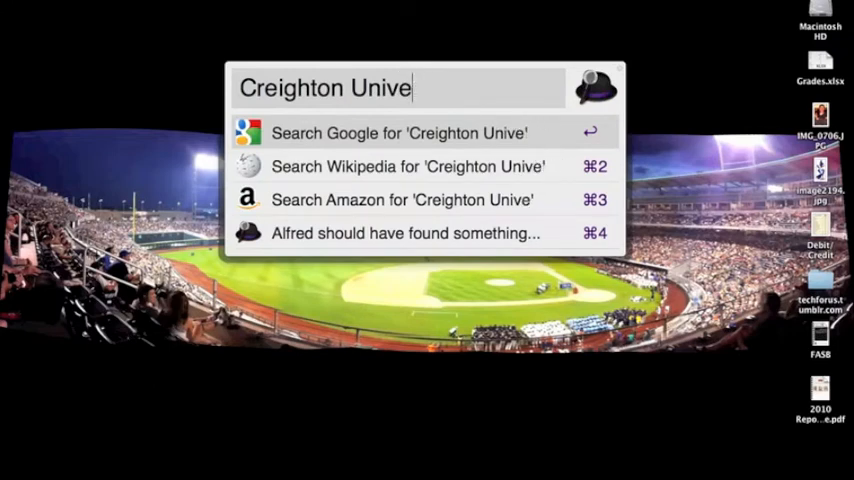
pyautogui.write('r')
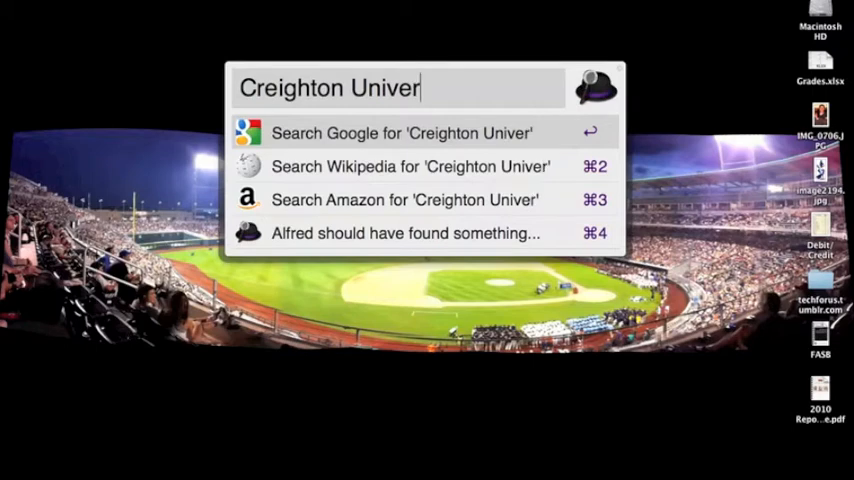
pyautogui.write('sity')
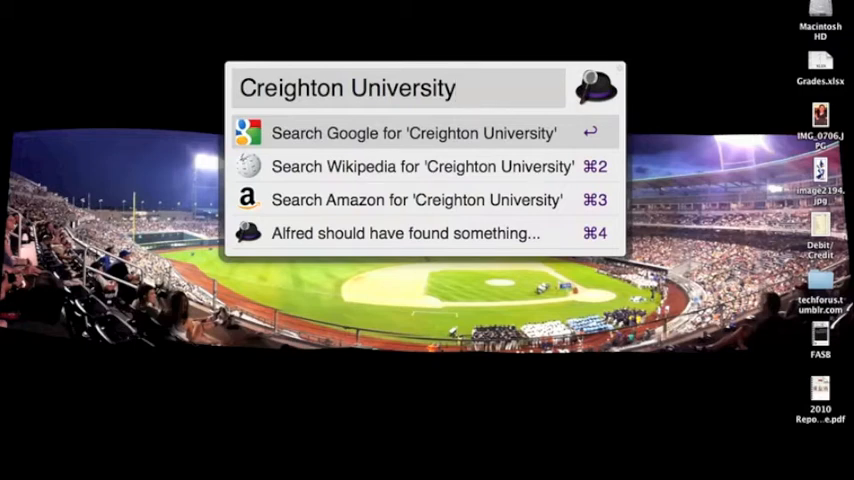
pyautogui.press('Down')
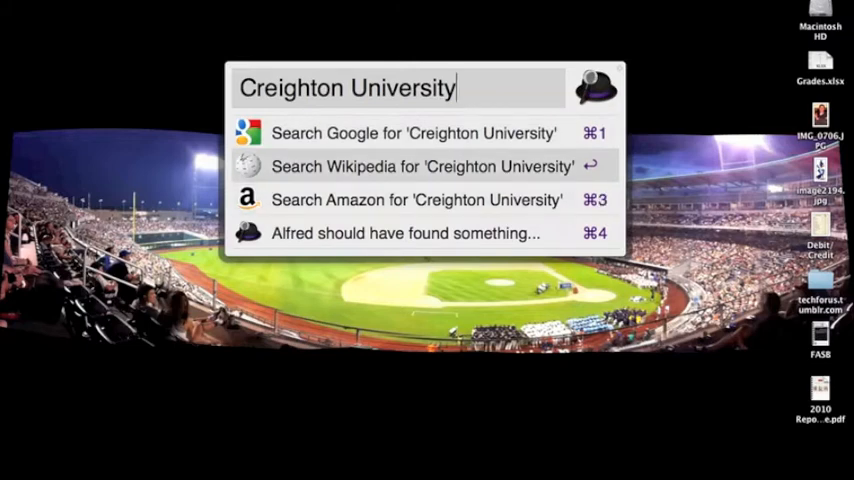
pyautogui.press('Down')
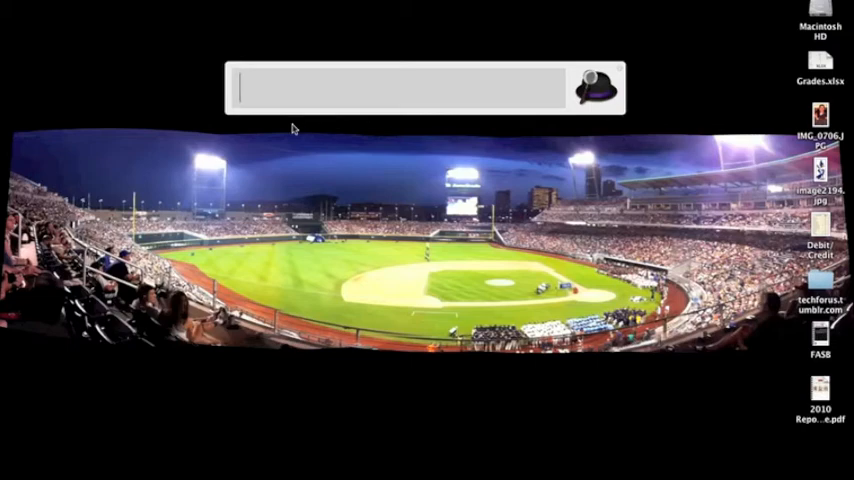
# Step: Search Alfred for 'FASB' and open the FASB Project document in Word
pyautogui.write('F')
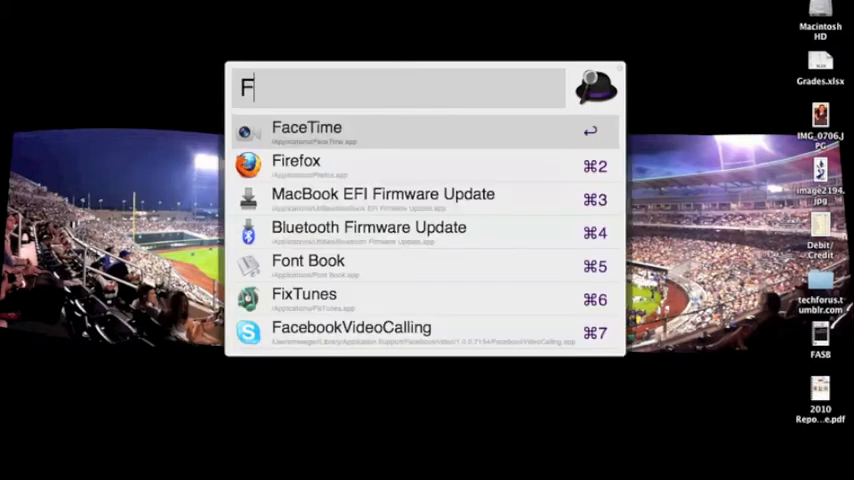
pyautogui.write('ASB')
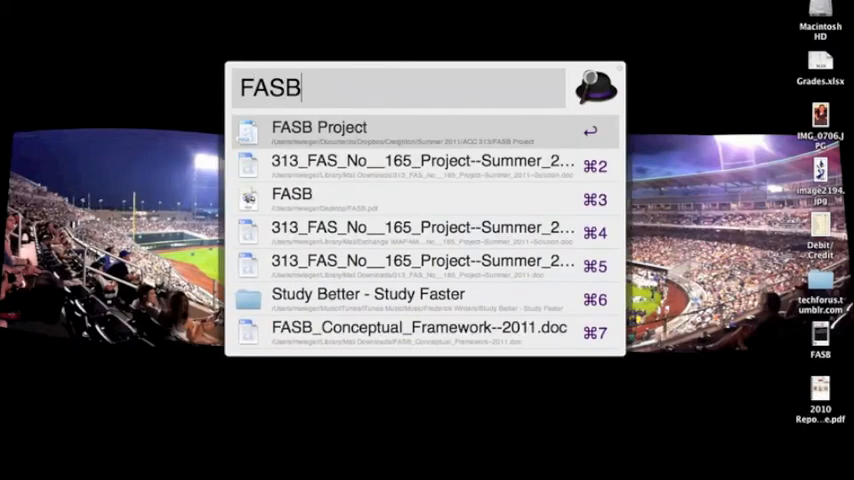
pyautogui.click(318, 127)
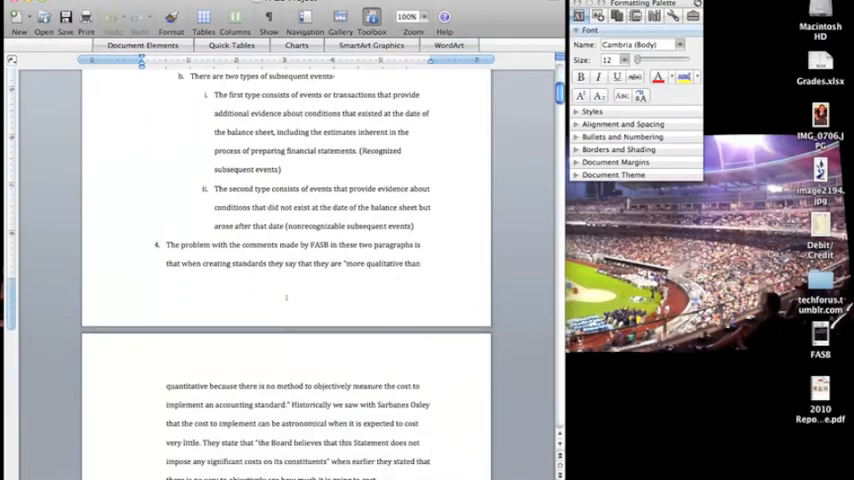
# Step: Scroll through the FASB Project document, then quit Word to return to the desktop
pyautogui.scroll(-3)
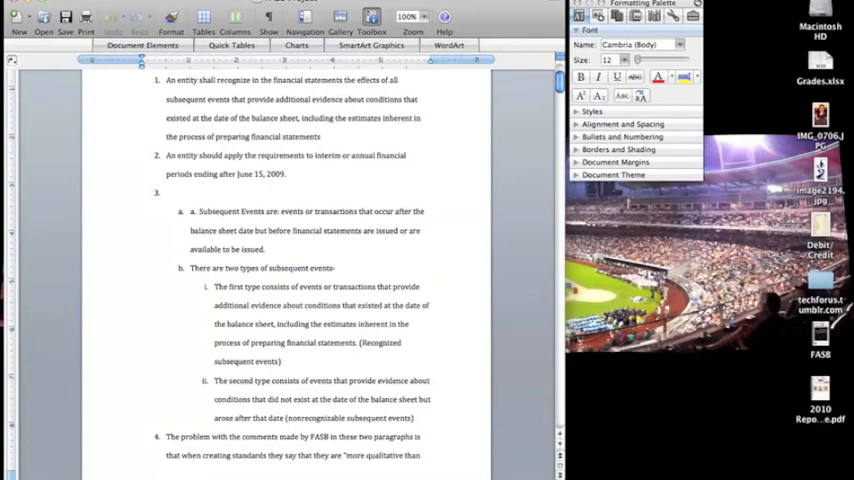
pyautogui.click(10, 5)
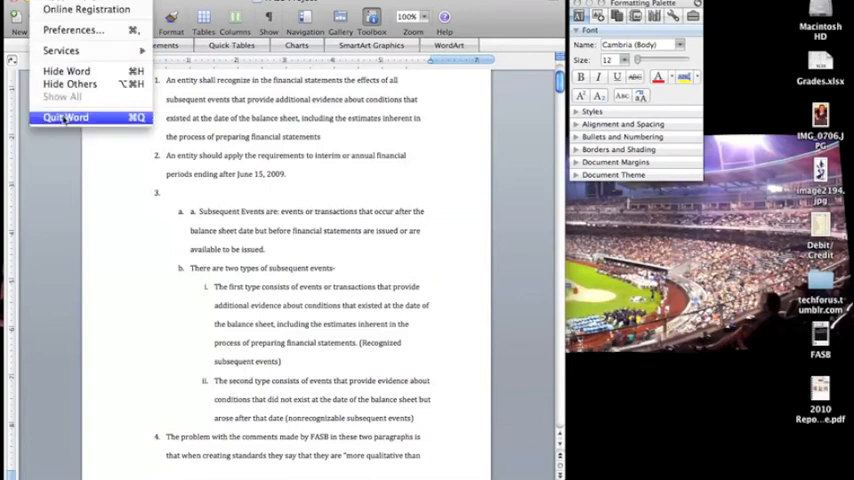
pyautogui.click(65, 117)
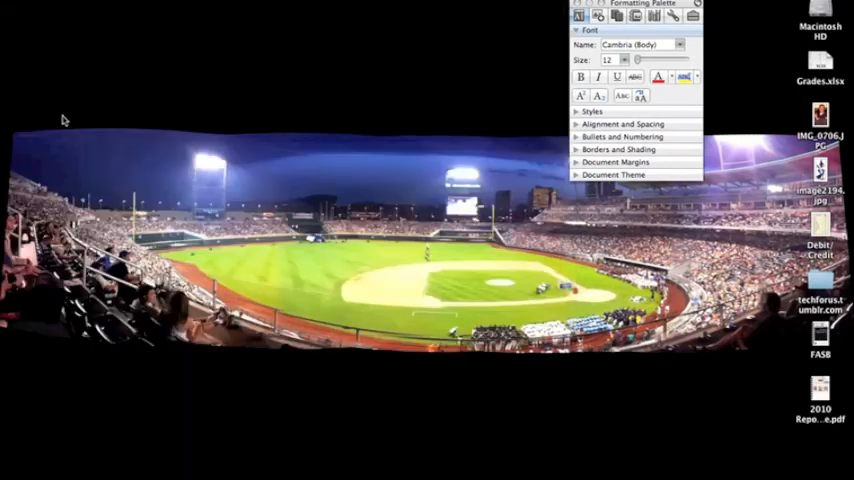